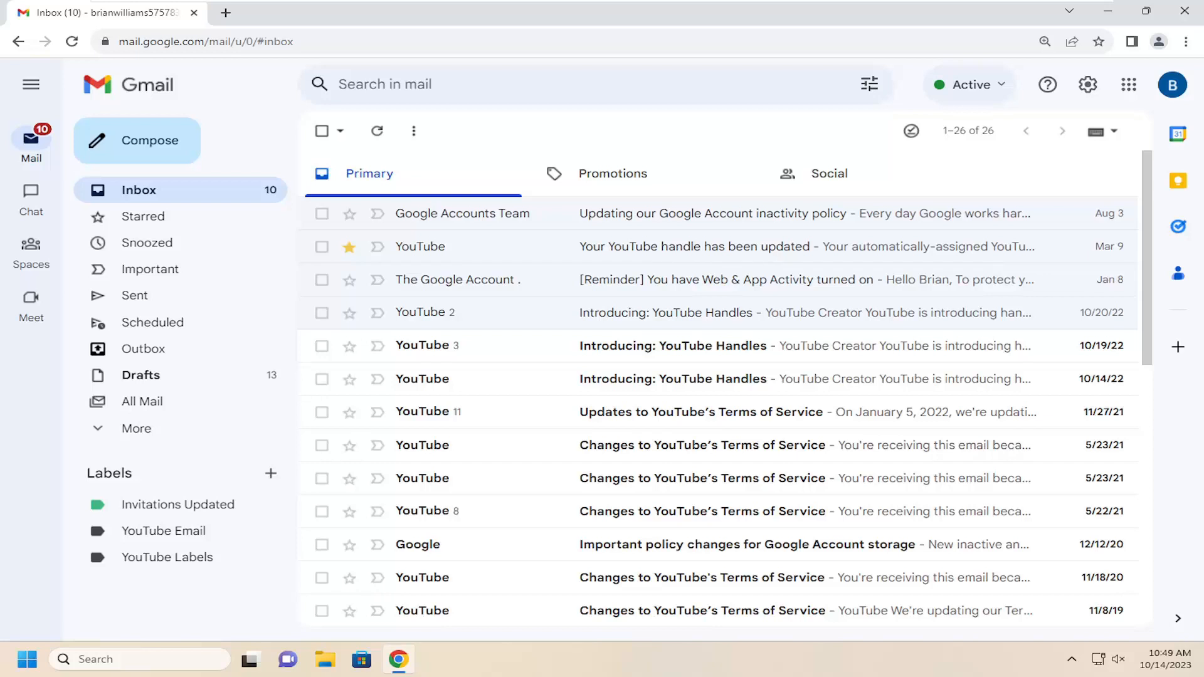
{"action": "mouse_move", "coordinate": [876, 299]}
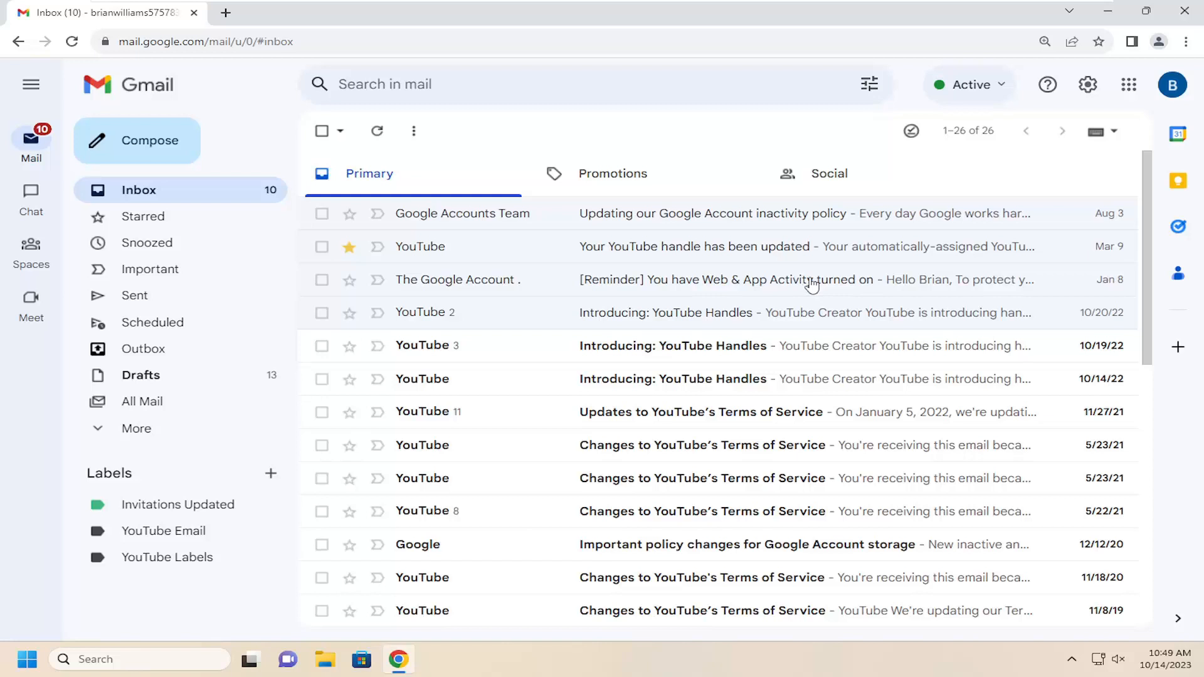
{"action": "mouse_move", "coordinate": [804, 283]}
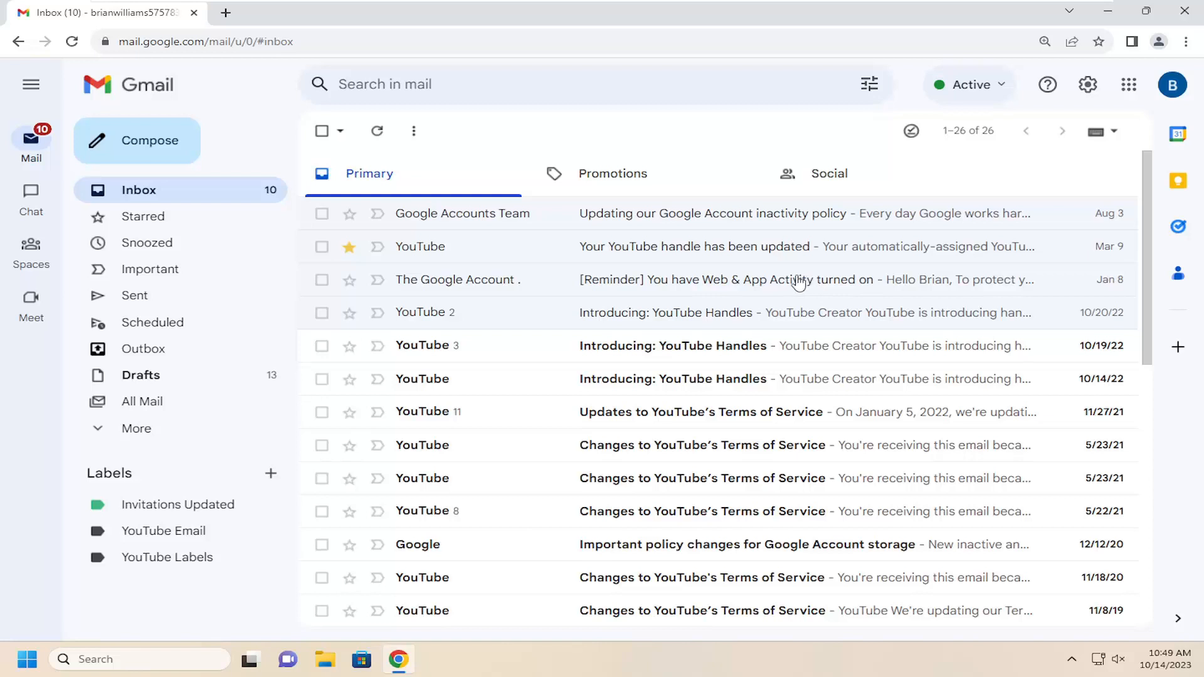
{"action": "mouse_move", "coordinate": [602, 271]}
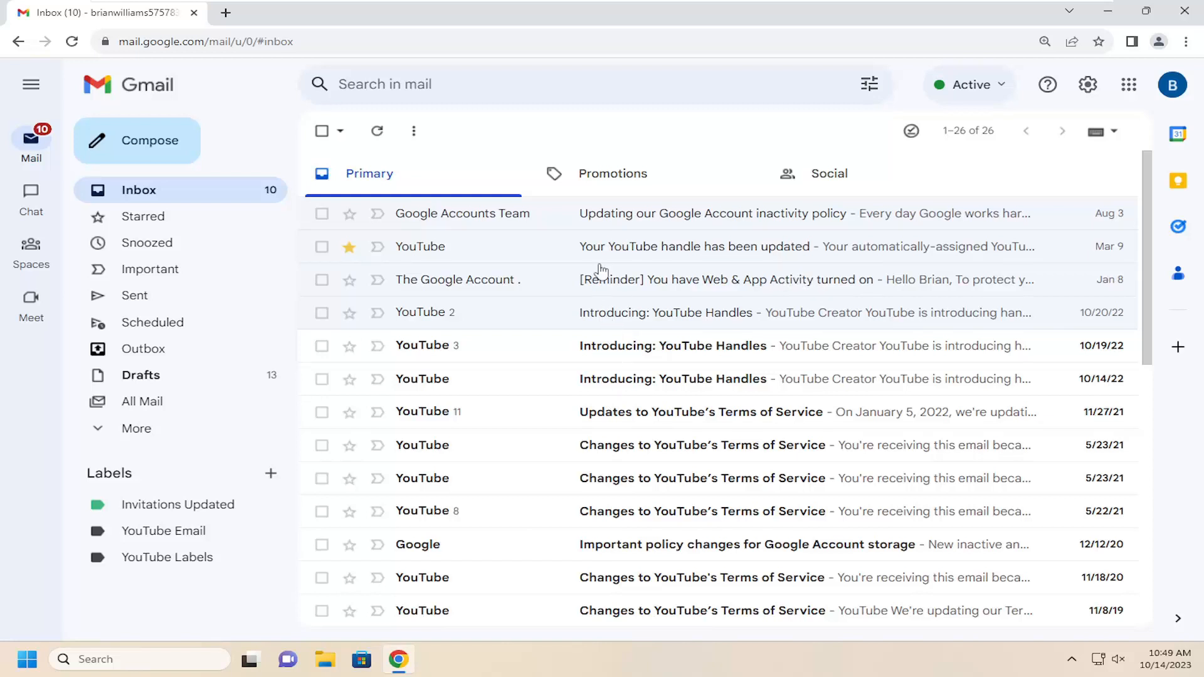
{"action": "mouse_move", "coordinate": [600, 272]}
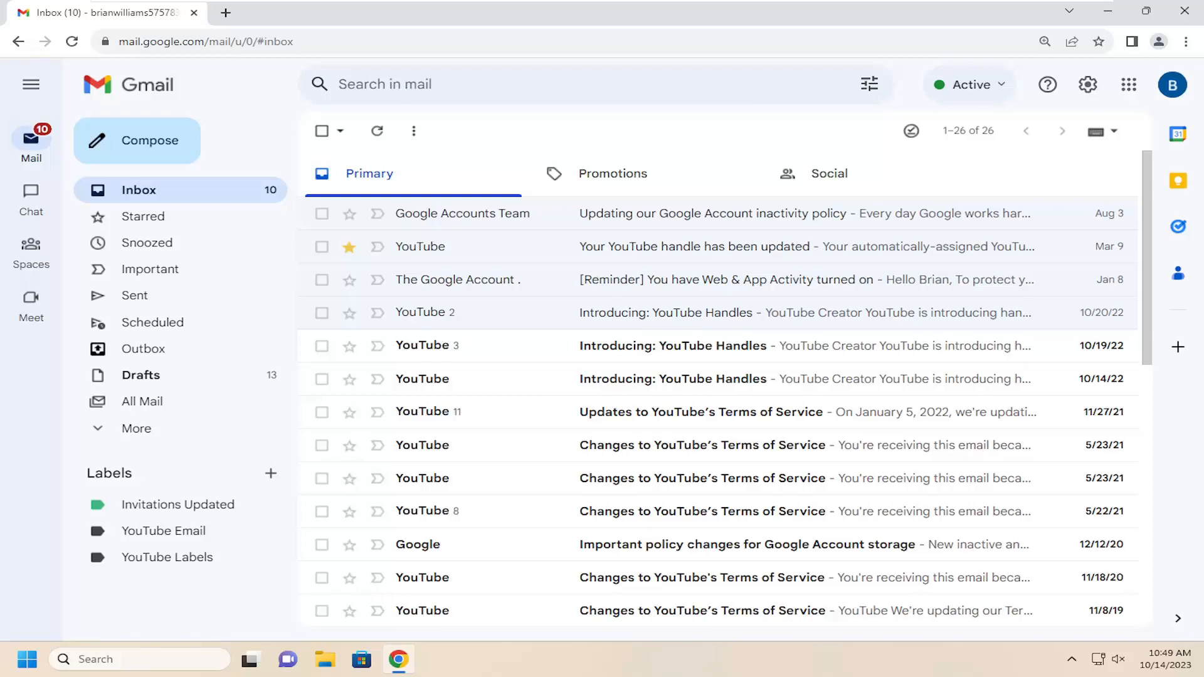
- Search for 'handle', return to the Inbox, then switch to All Mail
{"action": "type", "text": "handle"}
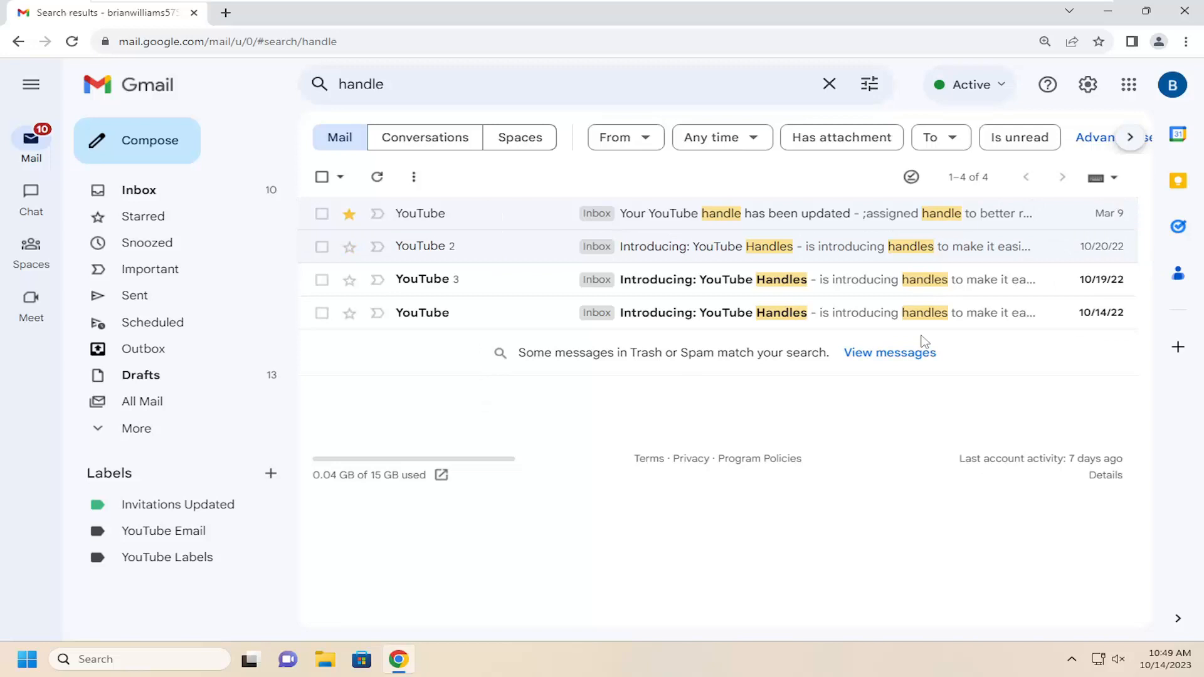
{"action": "left_click", "coordinate": [138, 190]}
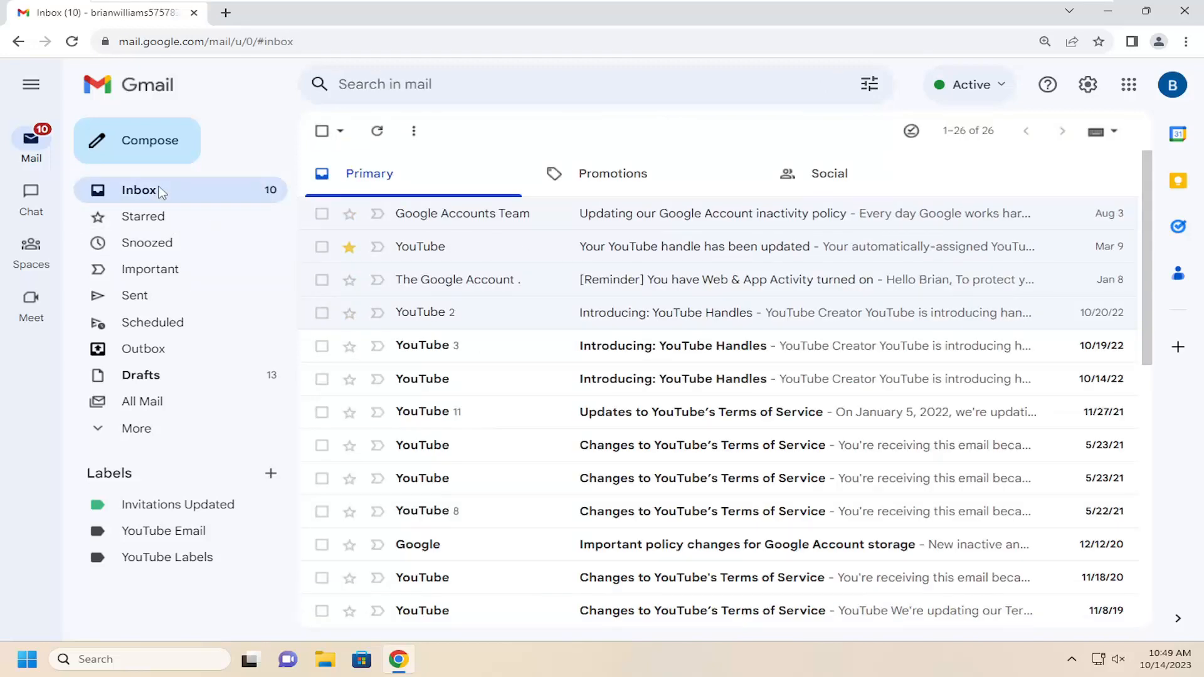
{"action": "mouse_move", "coordinate": [126, 406]}
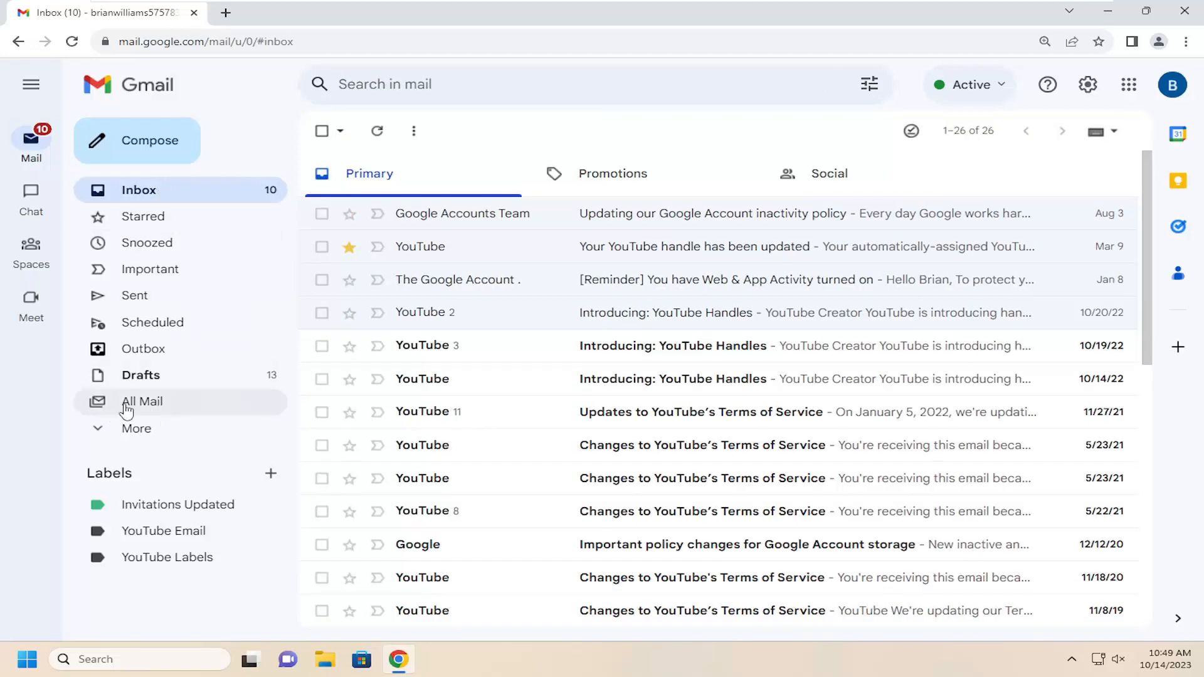
{"action": "left_click", "coordinate": [143, 400]}
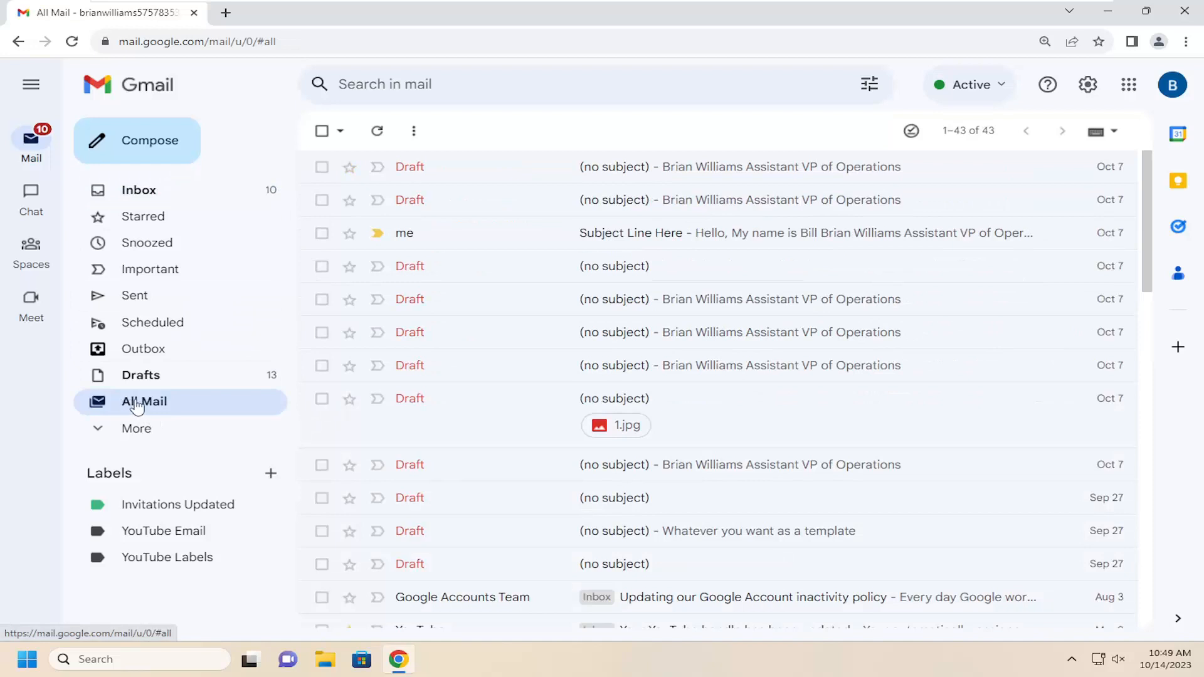
{"action": "mouse_move", "coordinate": [137, 190]}
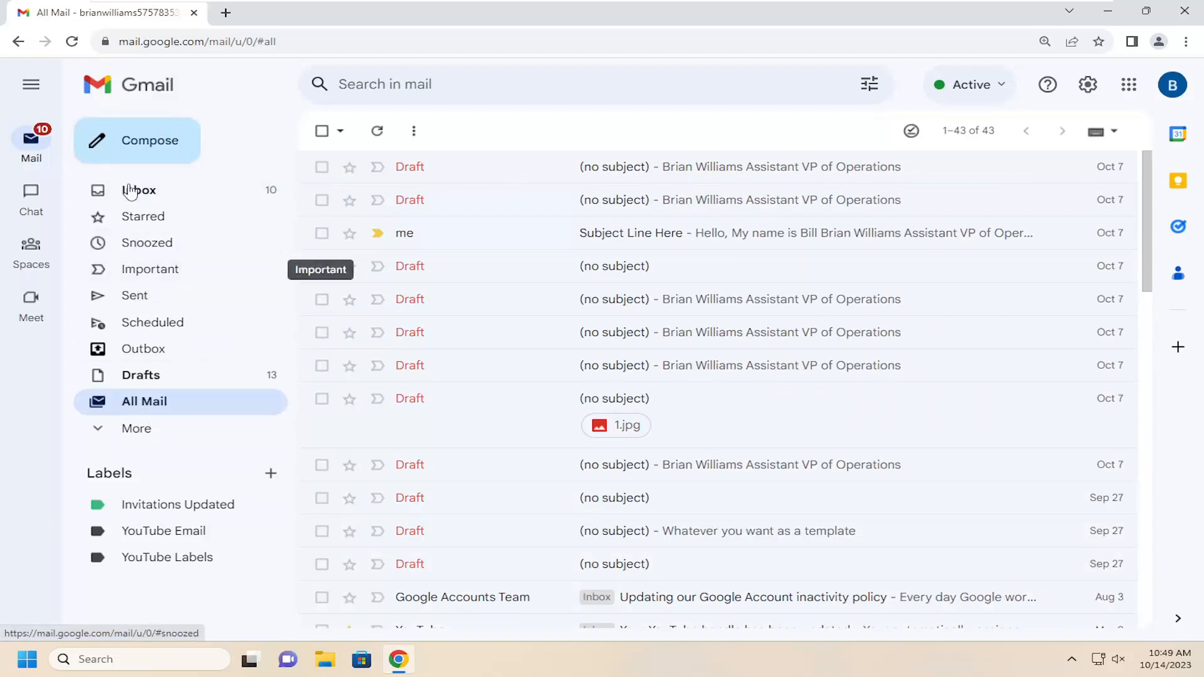
{"action": "mouse_move", "coordinate": [139, 190]}
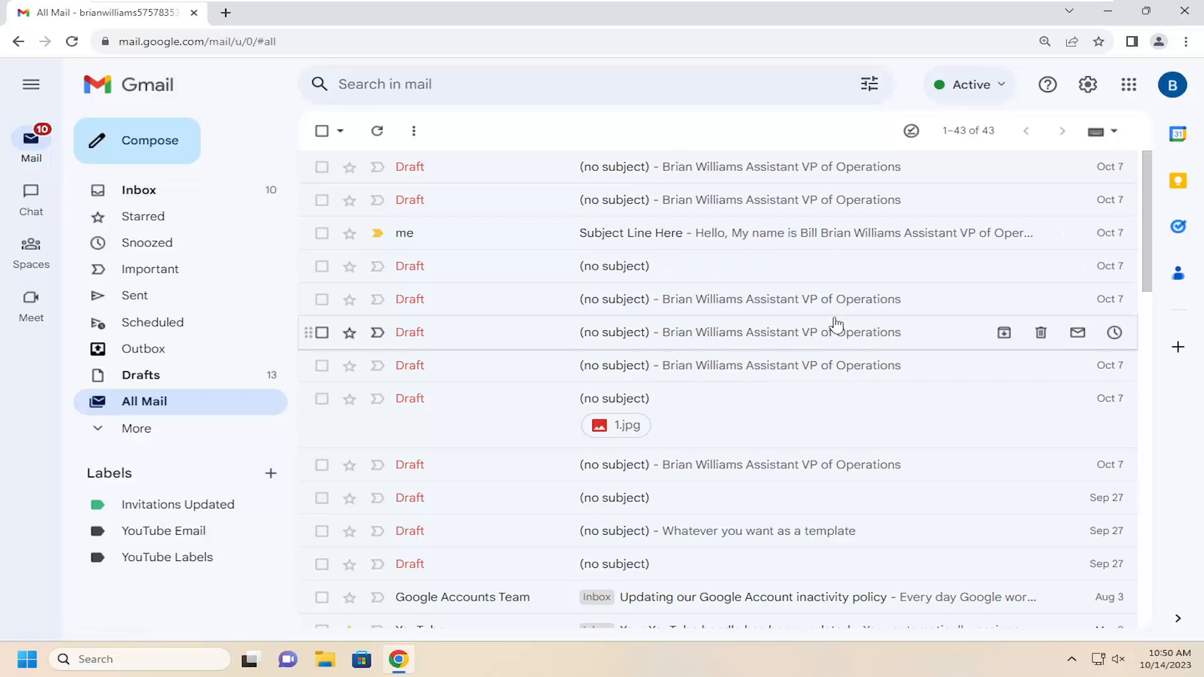
{"action": "left_click", "coordinate": [968, 131]}
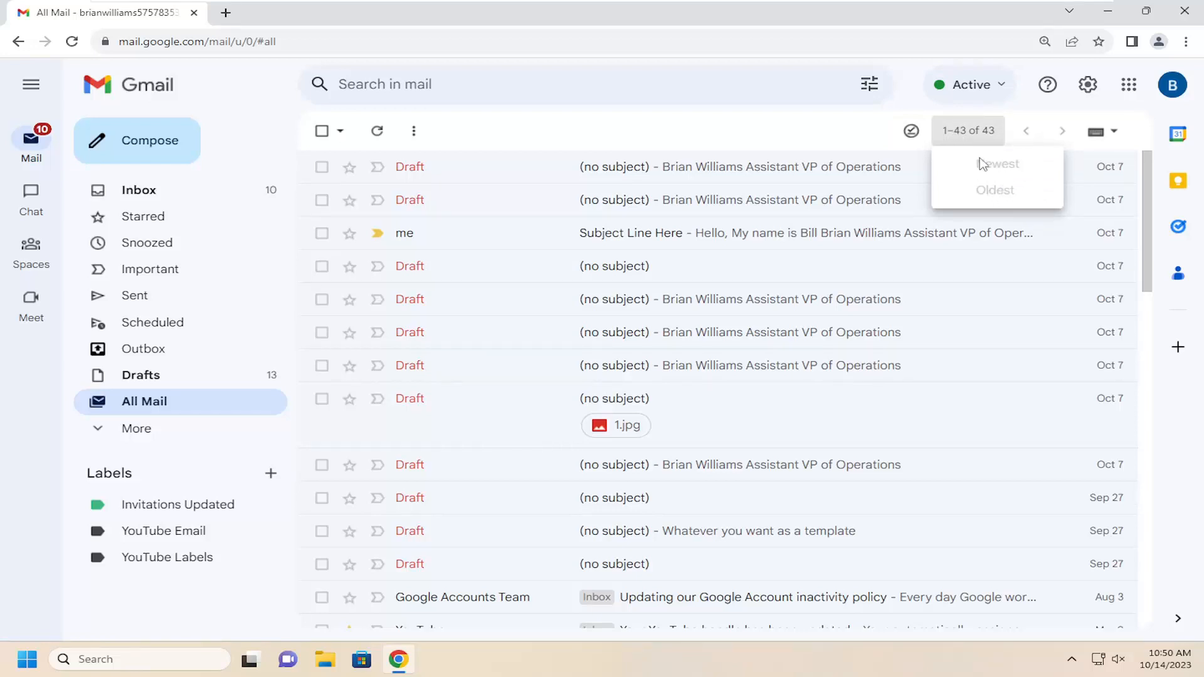
{"action": "mouse_move", "coordinate": [971, 187]}
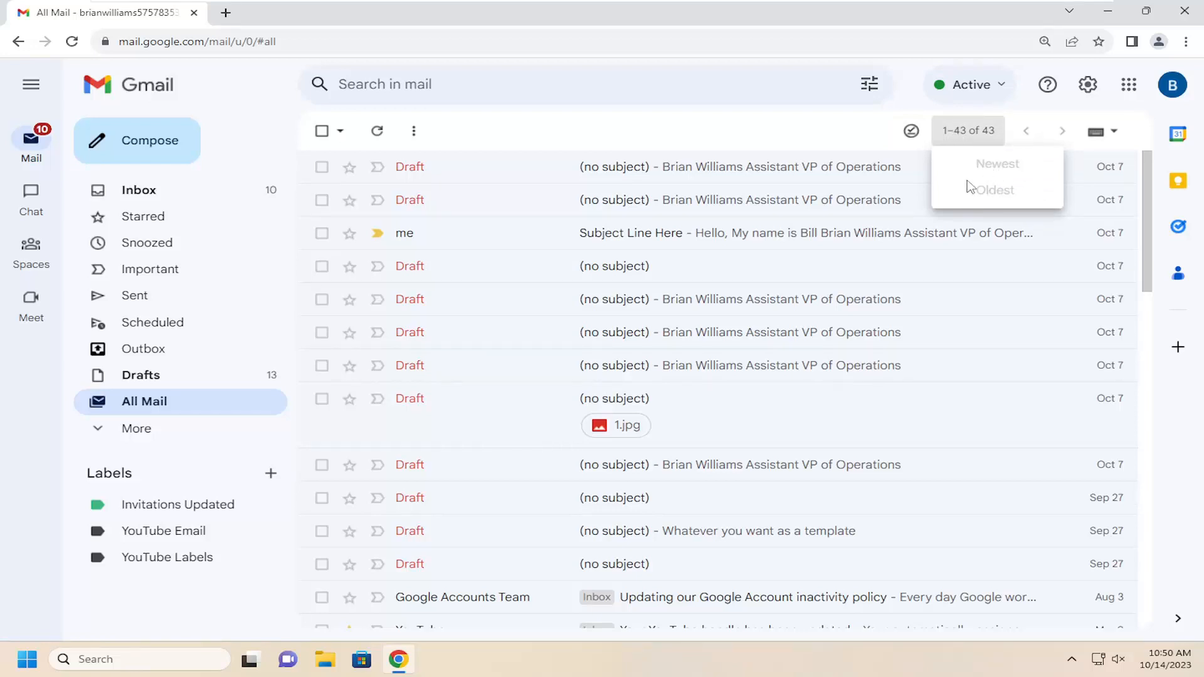
{"action": "mouse_move", "coordinate": [991, 207]}
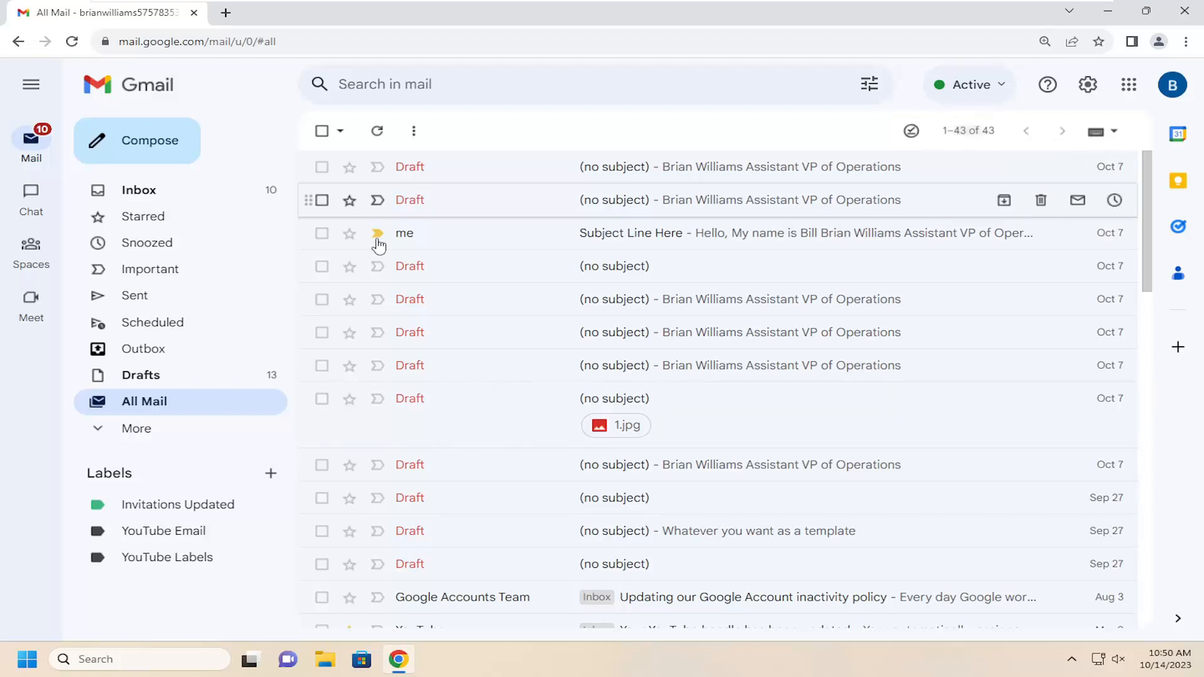
- Review the six YouTube messages in Trash under More, then return to the Inbox
{"action": "left_click", "coordinate": [136, 427]}
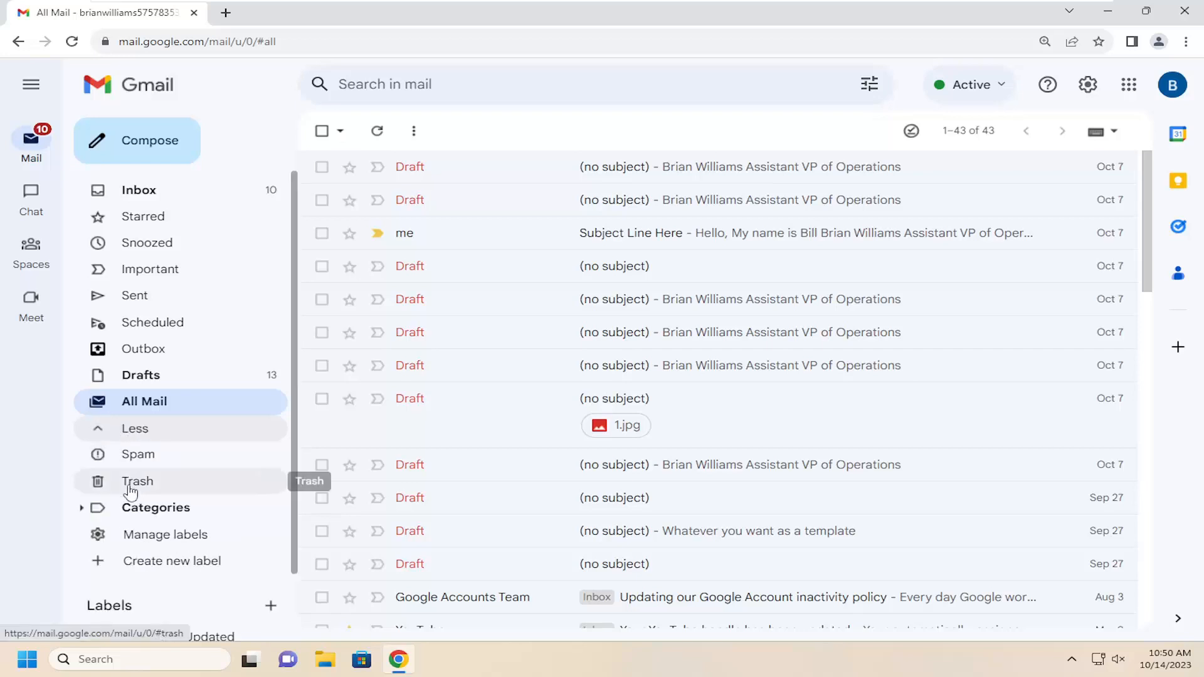
{"action": "left_click", "coordinate": [137, 481]}
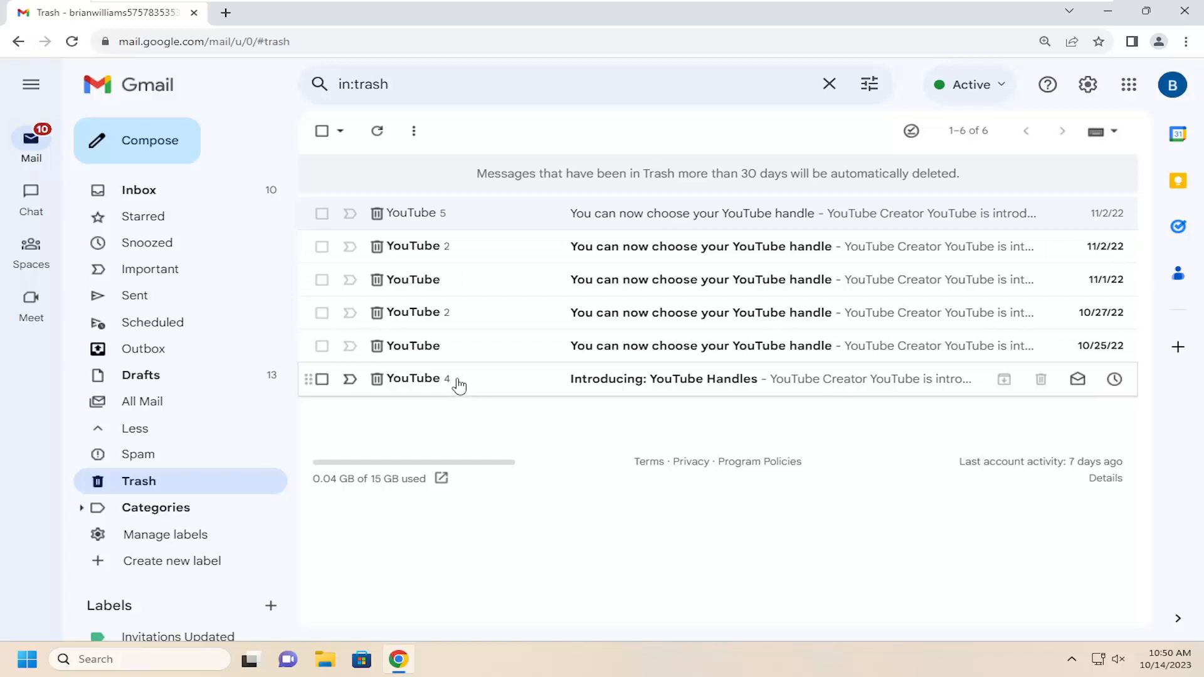
{"action": "mouse_move", "coordinate": [361, 193]}
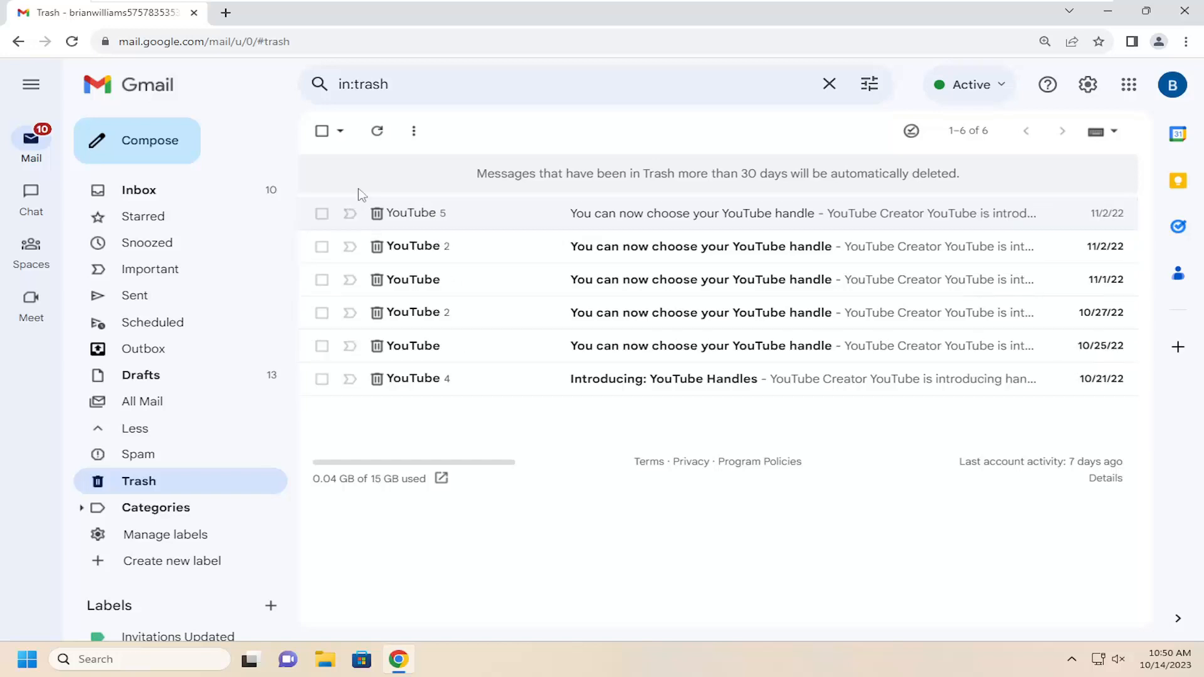
{"action": "mouse_move", "coordinate": [429, 396]}
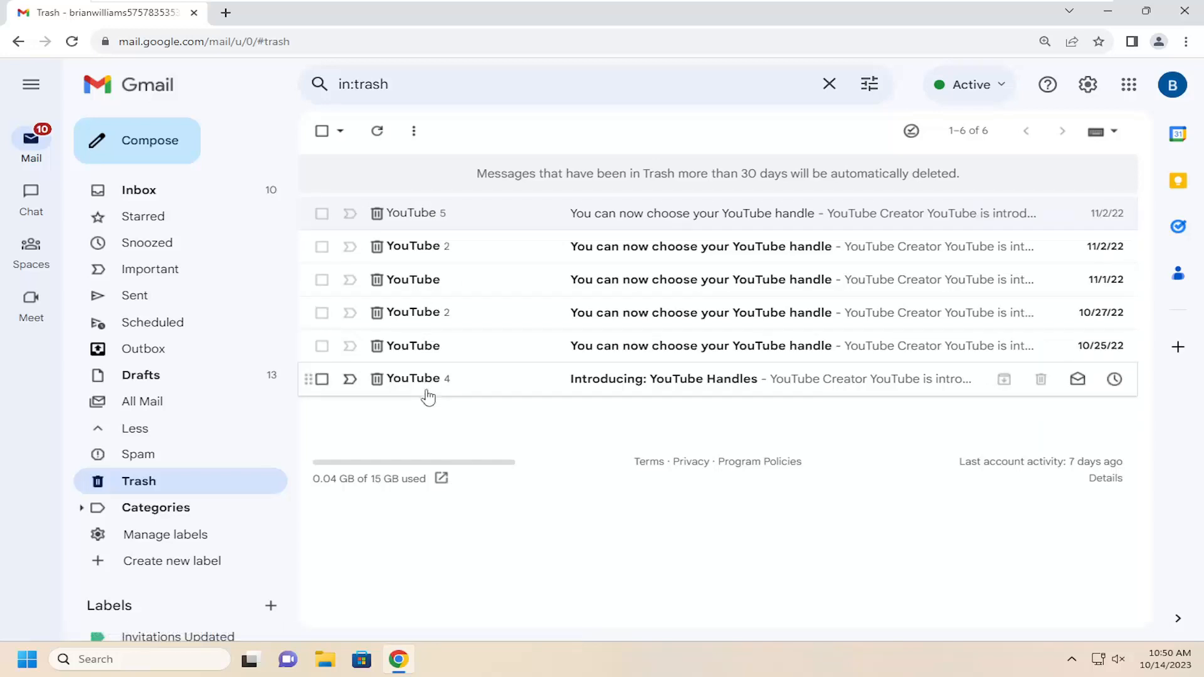
{"action": "left_click", "coordinate": [138, 189]}
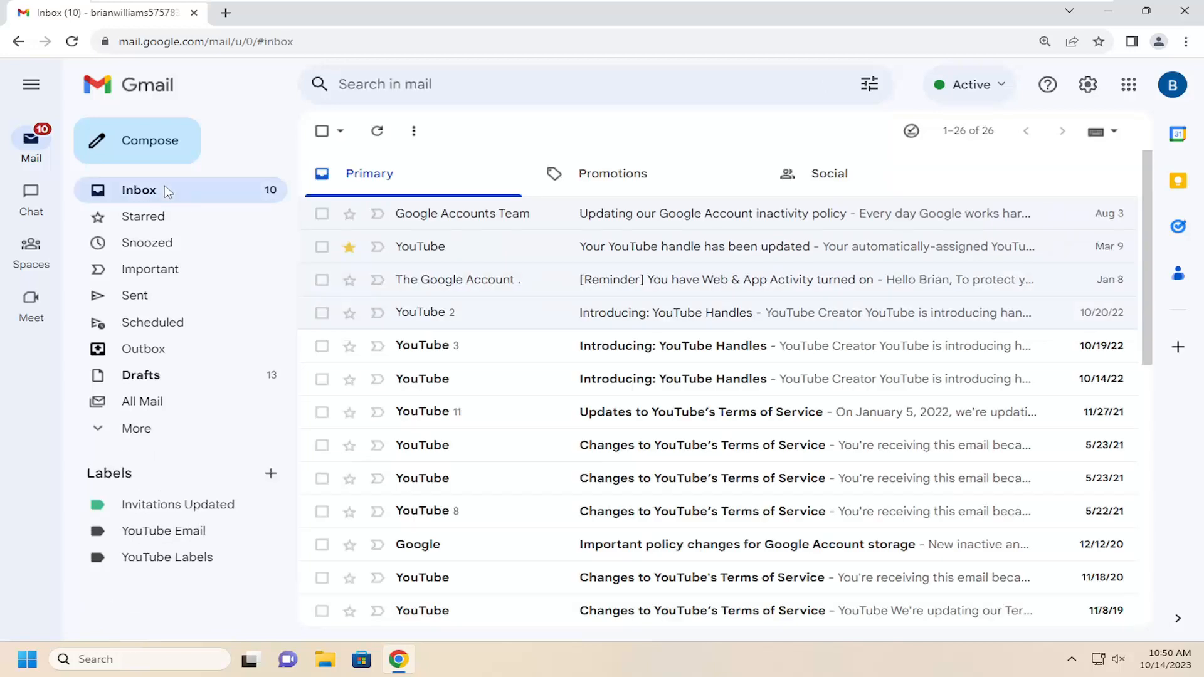